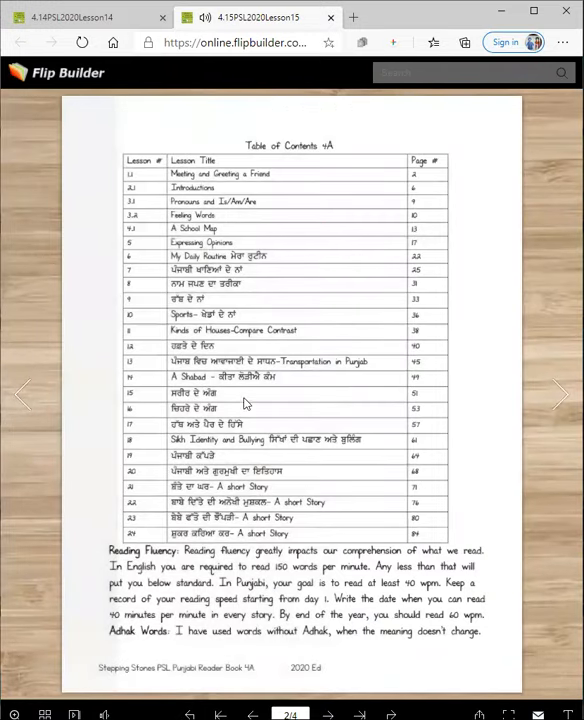
pyautogui.moveTo(560, 393)
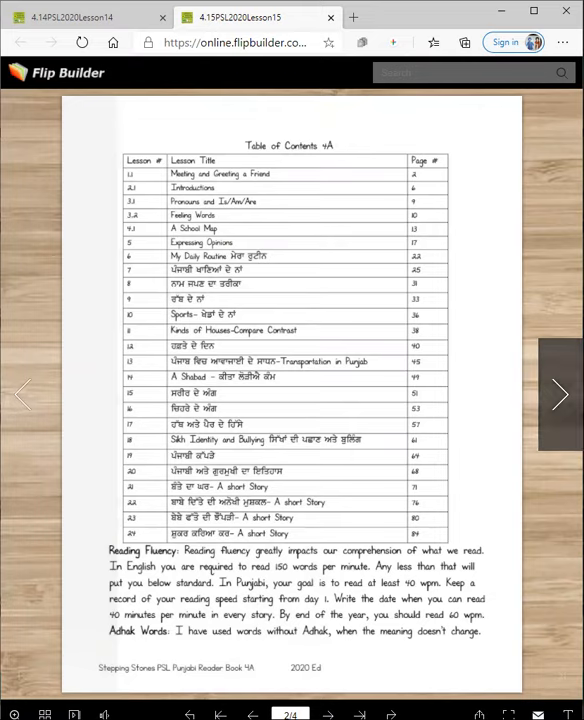
# Step: Advance the flipbook to page 3, the Lesson 15 Body Organs/Parts page
pyautogui.click(559, 393)
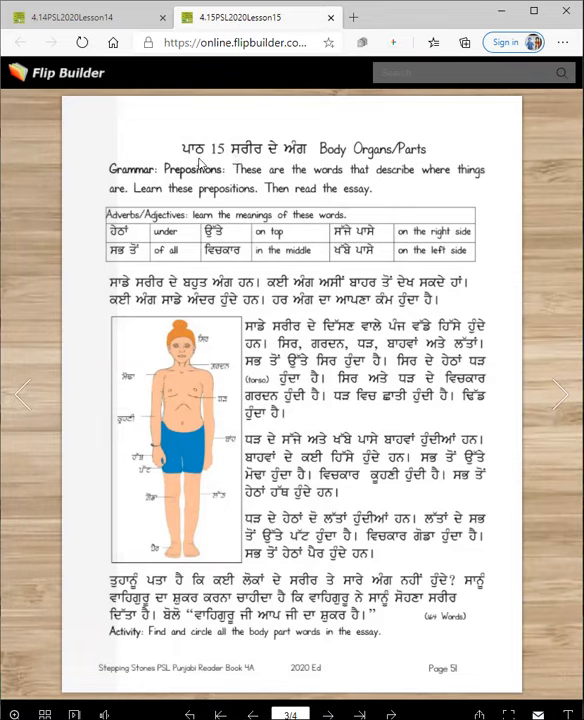
pyautogui.moveTo(321, 165)
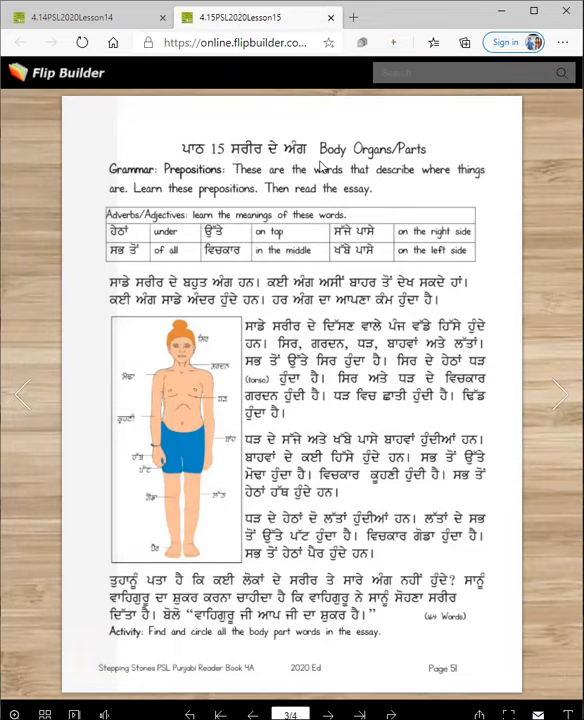
pyautogui.moveTo(407, 163)
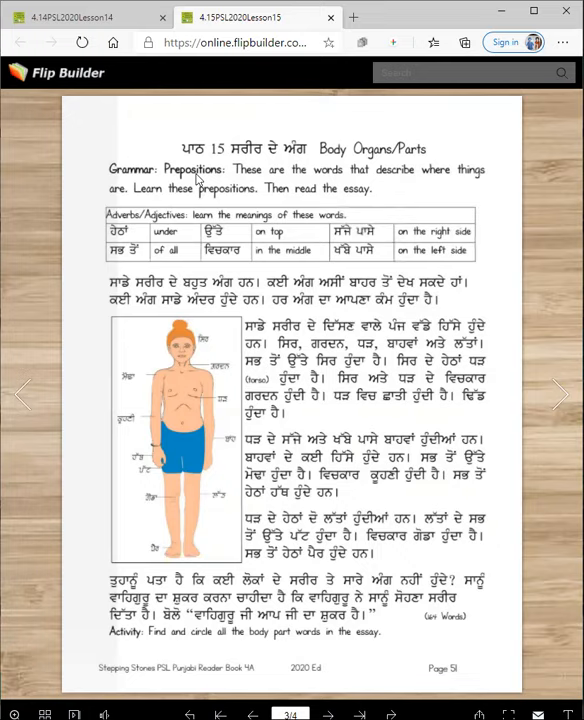
pyautogui.moveTo(256, 180)
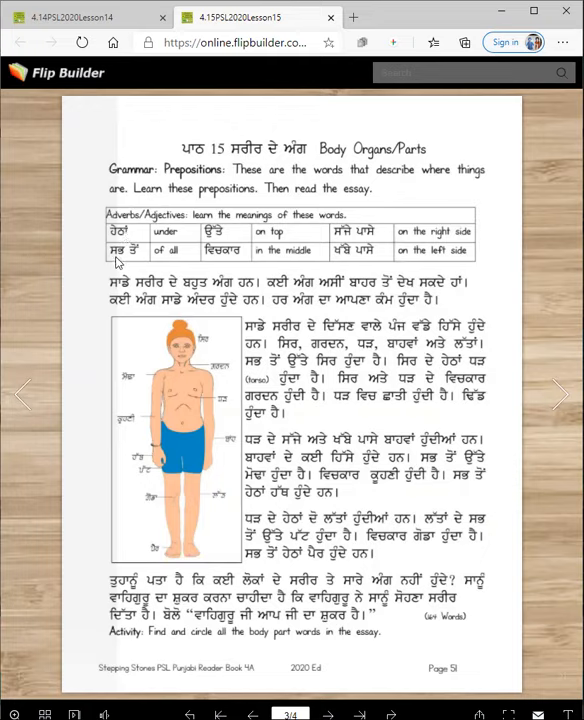
pyautogui.moveTo(222, 242)
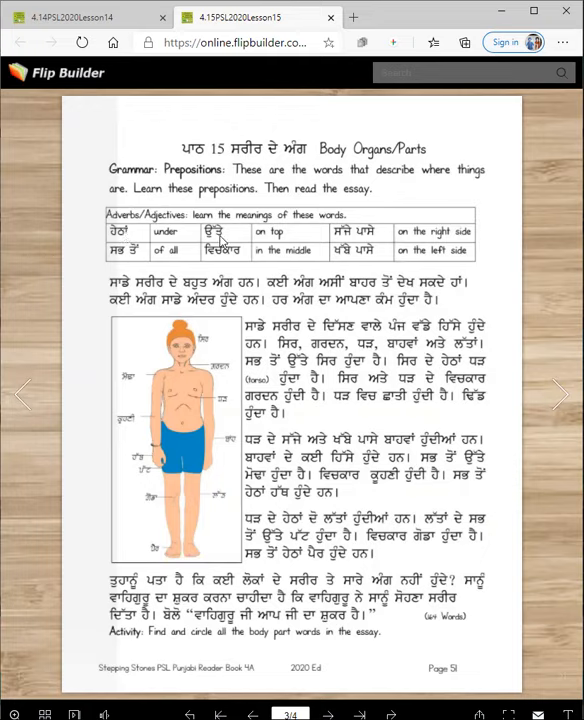
pyautogui.moveTo(261, 258)
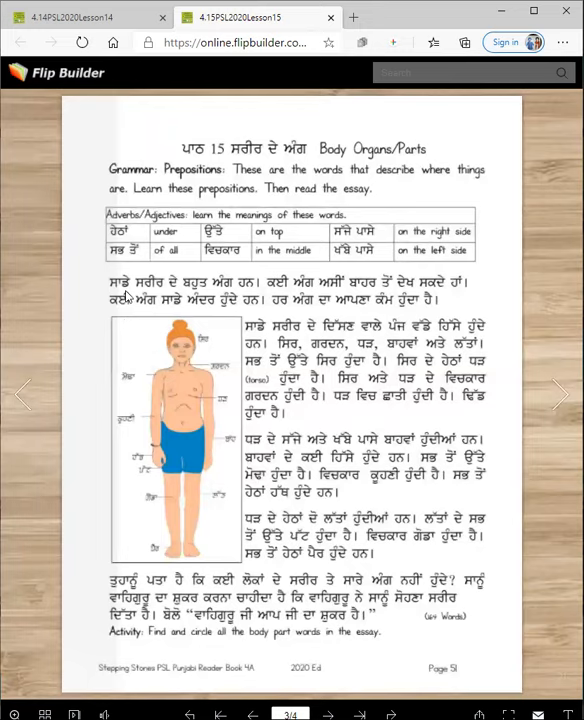
pyautogui.moveTo(178, 293)
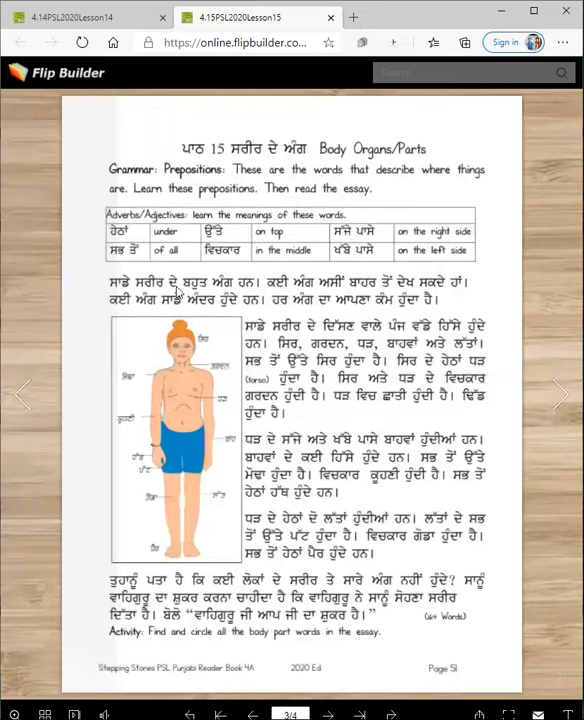
pyautogui.moveTo(273, 290)
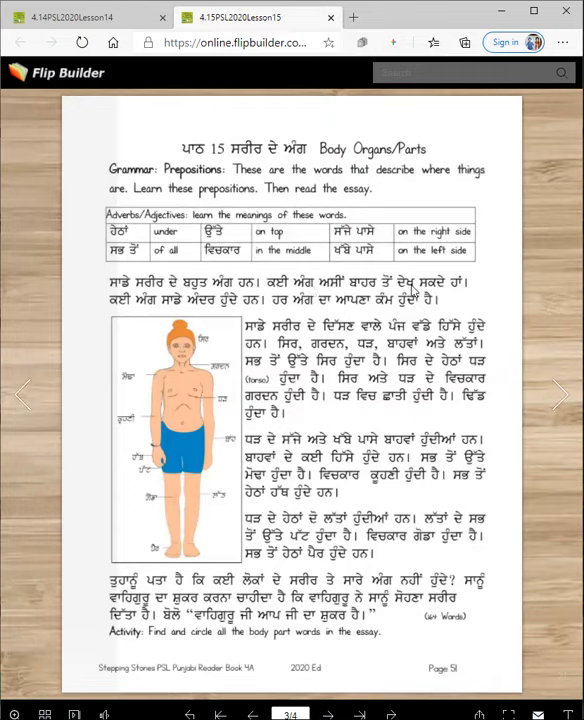
pyautogui.moveTo(173, 317)
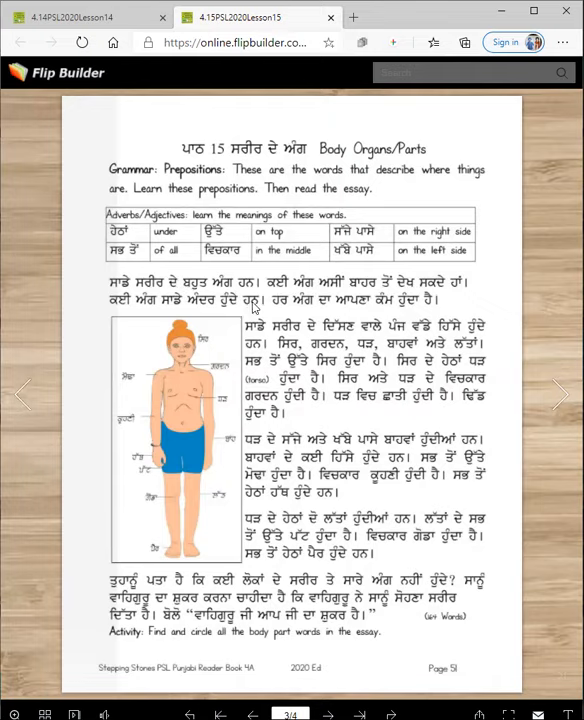
pyautogui.moveTo(362, 308)
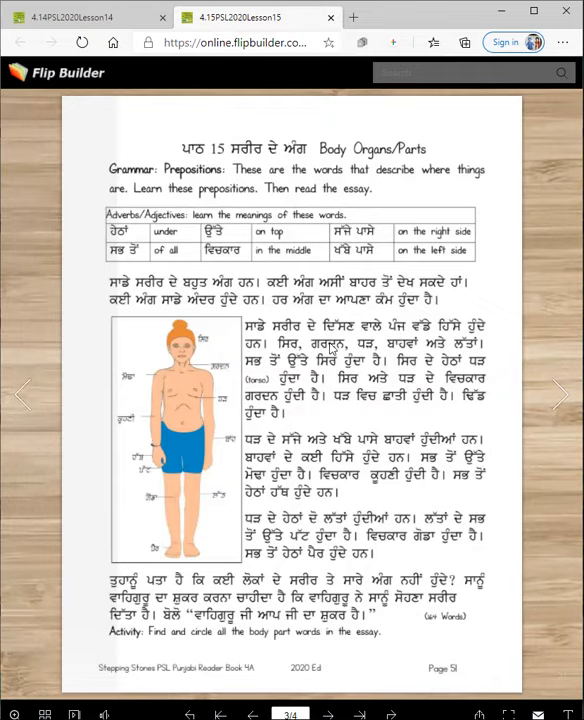
pyautogui.moveTo(190, 345)
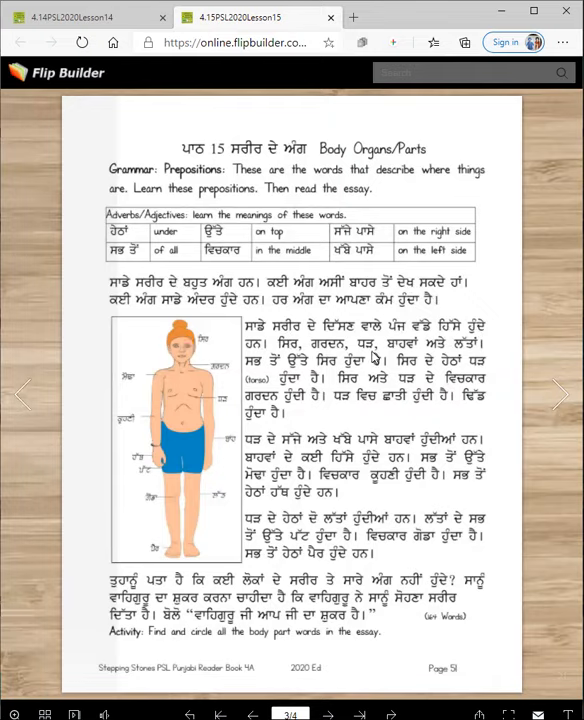
pyautogui.moveTo(178, 368)
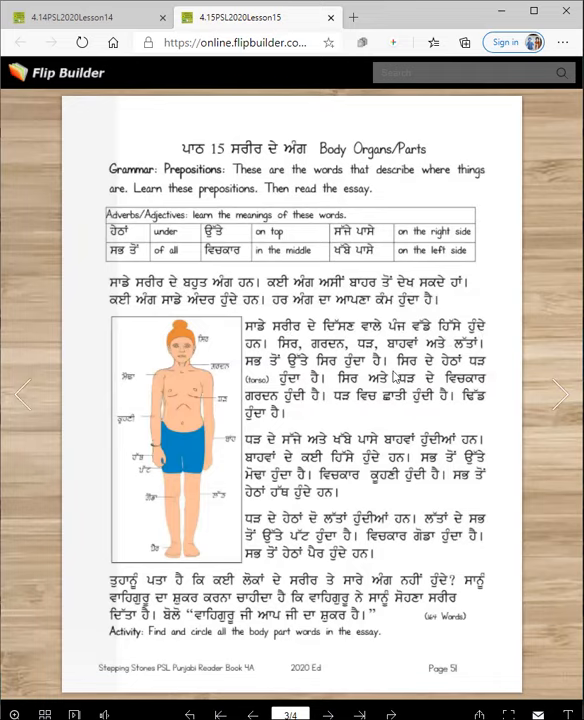
pyautogui.moveTo(188, 380)
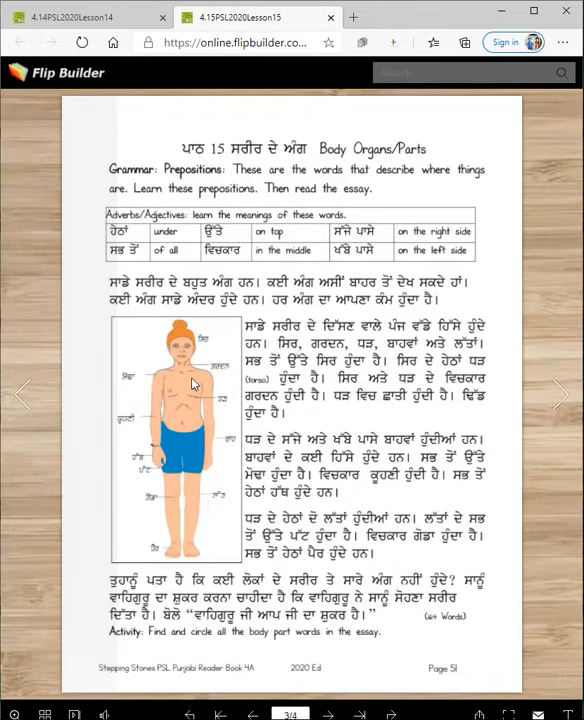
pyautogui.moveTo(192, 415)
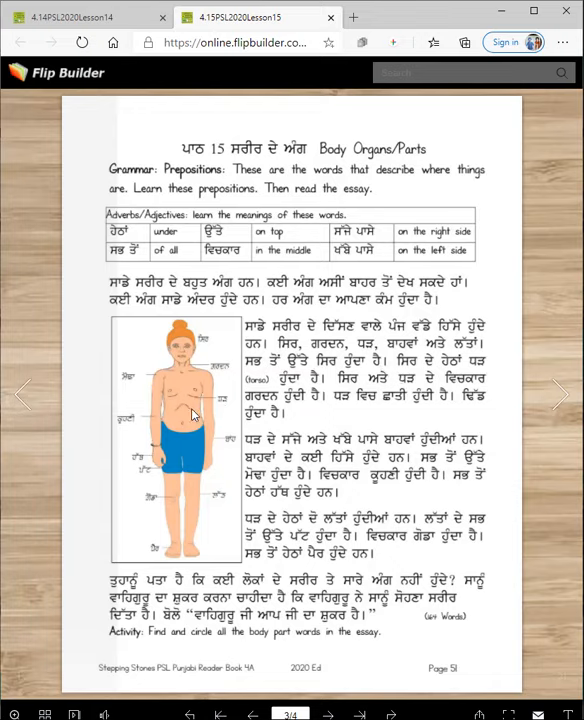
pyautogui.moveTo(368, 405)
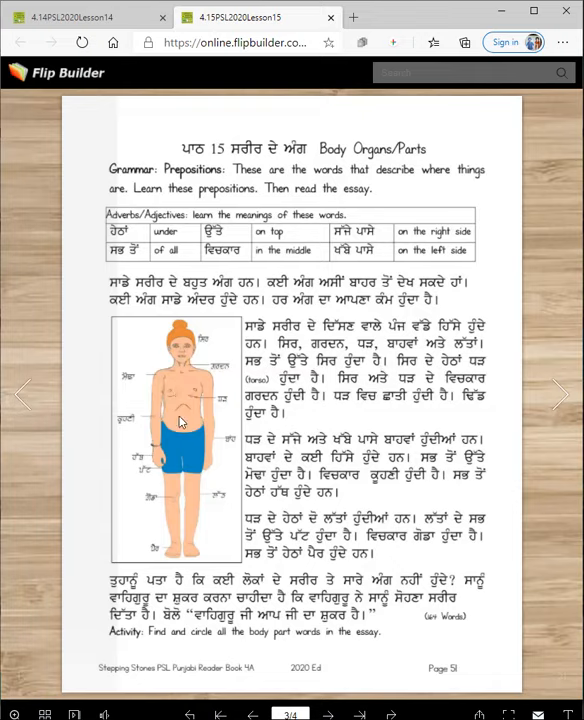
pyautogui.moveTo(278, 443)
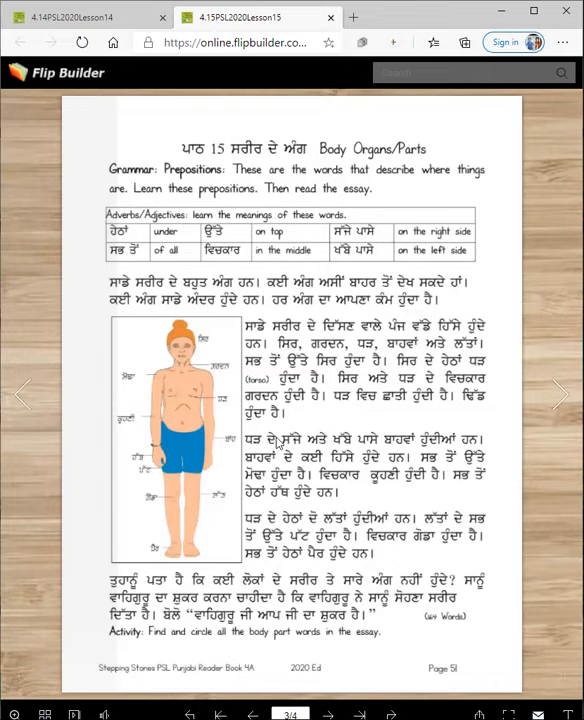
pyautogui.moveTo(444, 447)
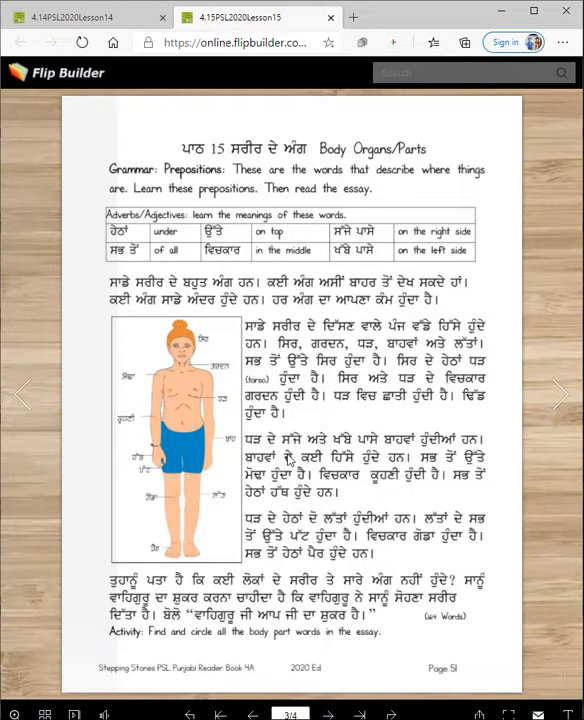
pyautogui.moveTo(159, 420)
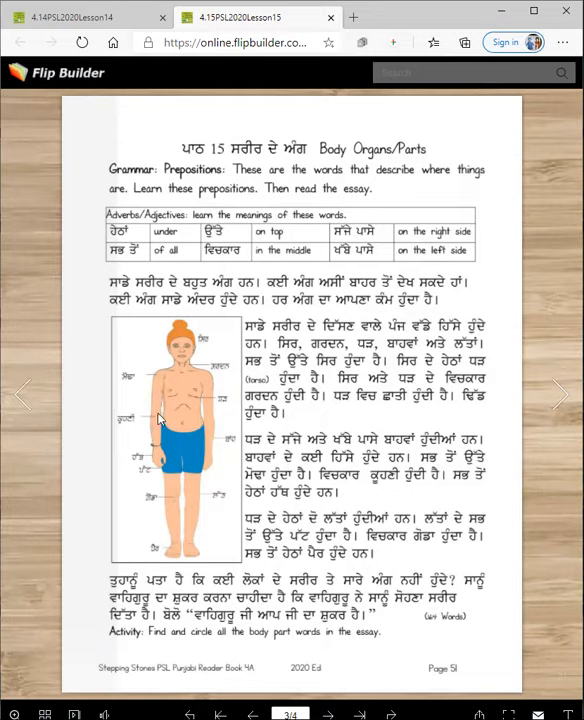
pyautogui.moveTo(156, 466)
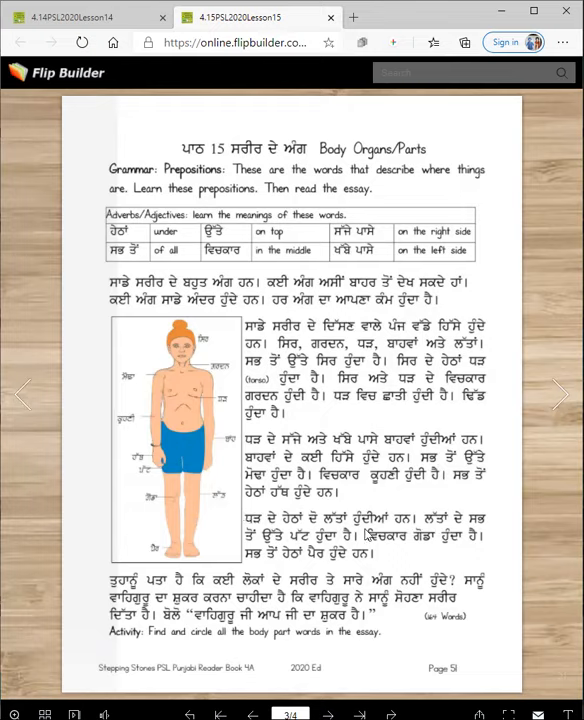
pyautogui.moveTo(172, 500)
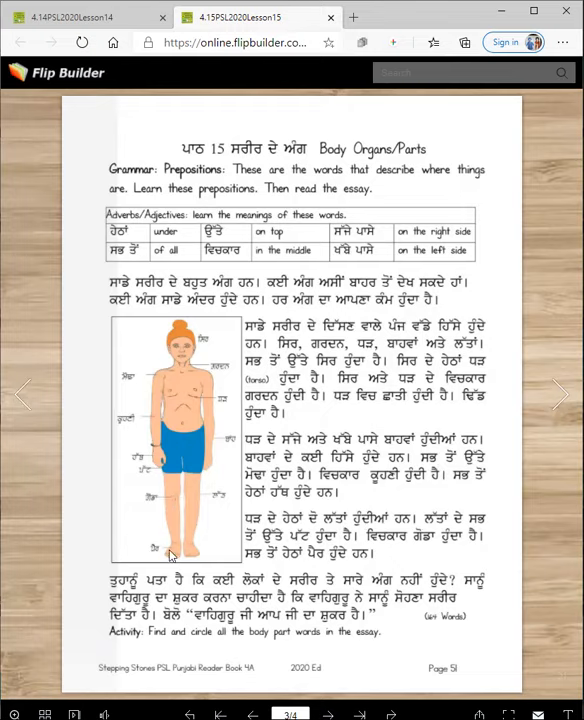
pyautogui.moveTo(260, 592)
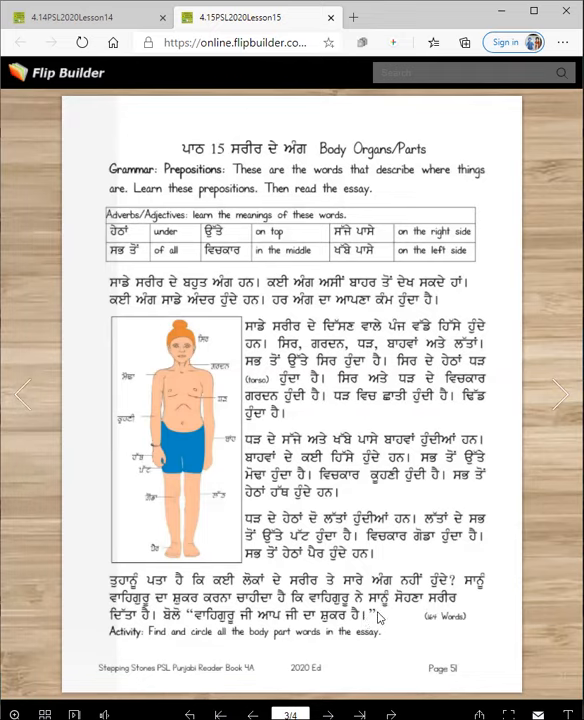
pyautogui.moveTo(442, 630)
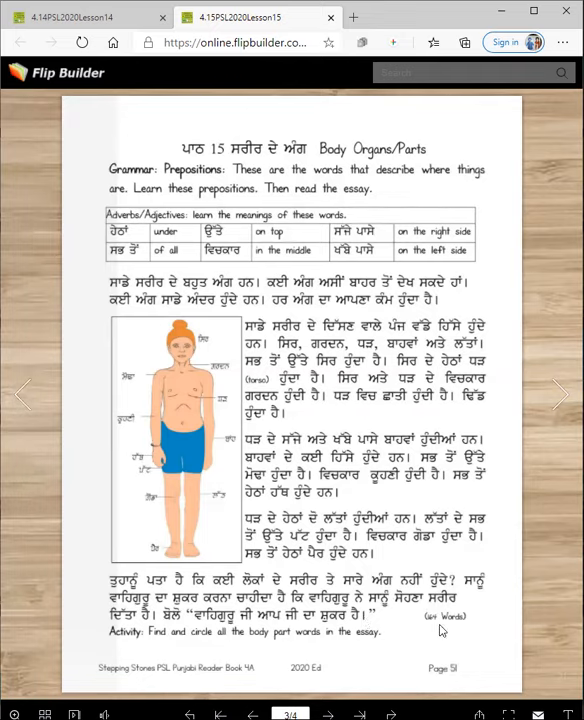
pyautogui.moveTo(267, 635)
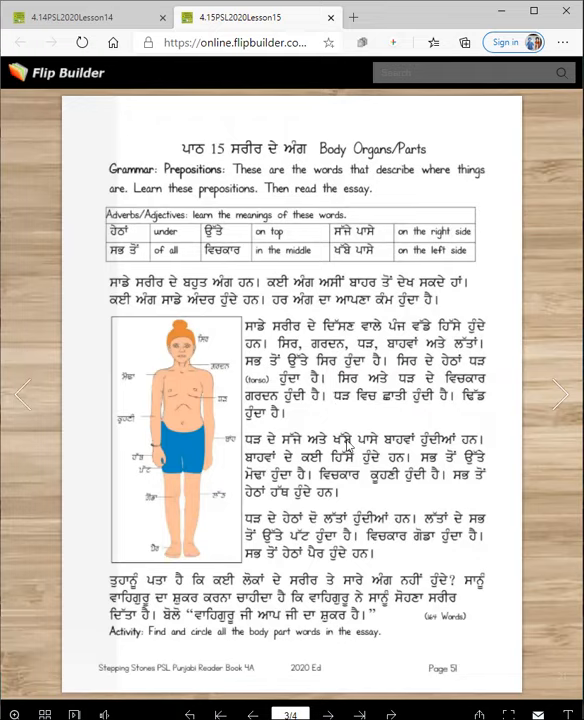
pyautogui.moveTo(140, 648)
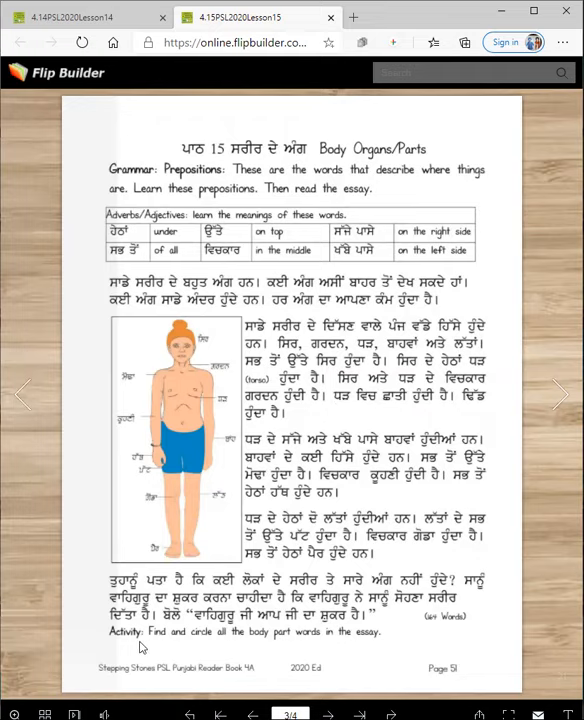
pyautogui.moveTo(258, 650)
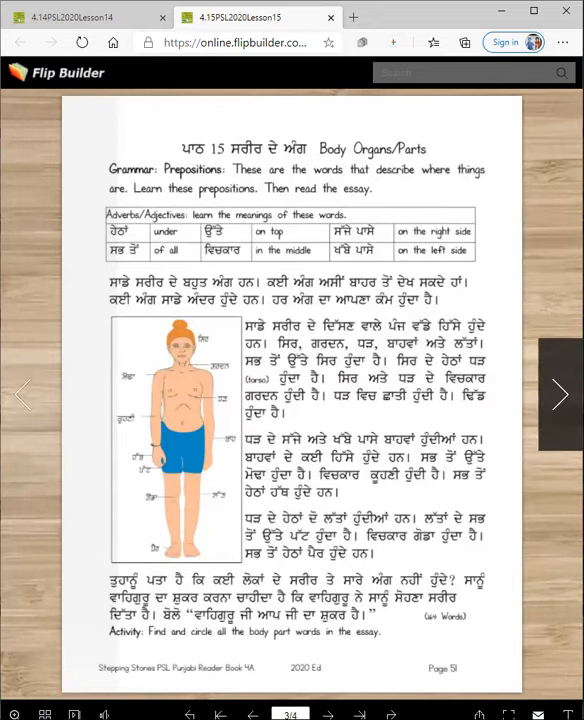
# Step: Advance to page 4, the Lesson 15 homework questions and Gurmukhi number table
pyautogui.click(562, 393)
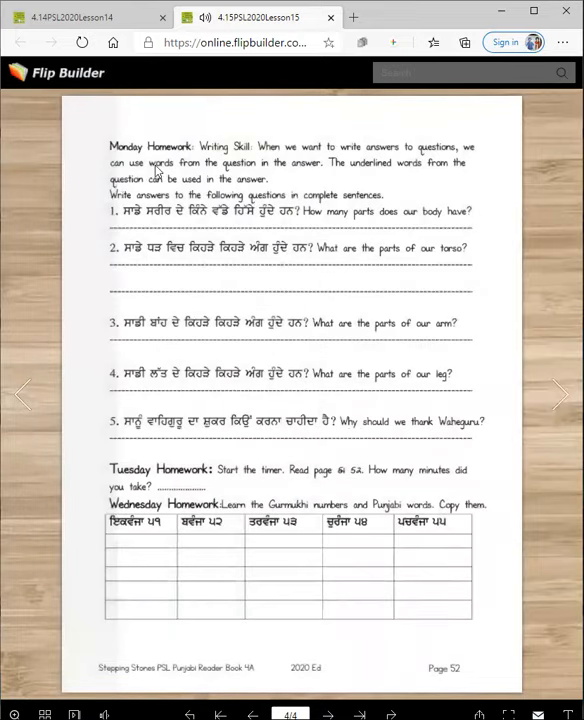
pyautogui.moveTo(148, 405)
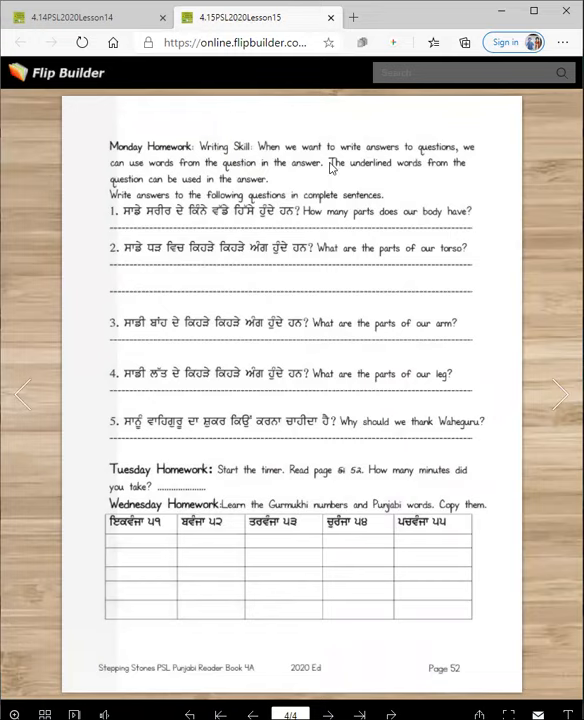
pyautogui.moveTo(176, 158)
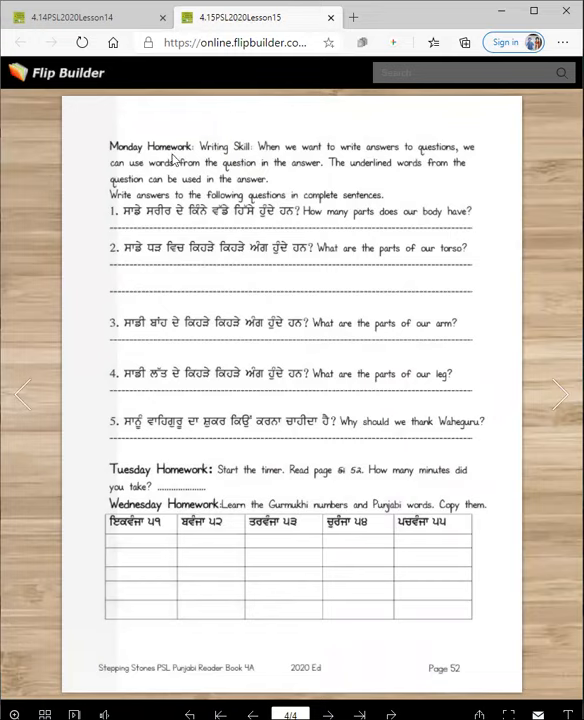
pyautogui.moveTo(287, 177)
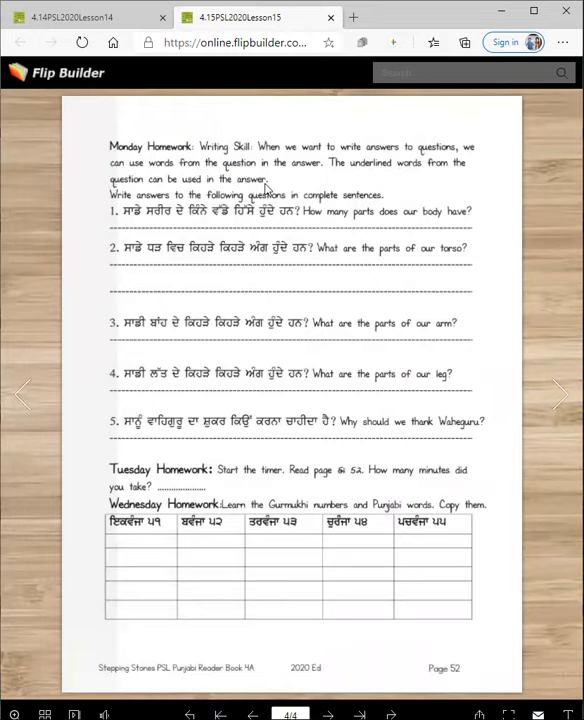
pyautogui.moveTo(288, 206)
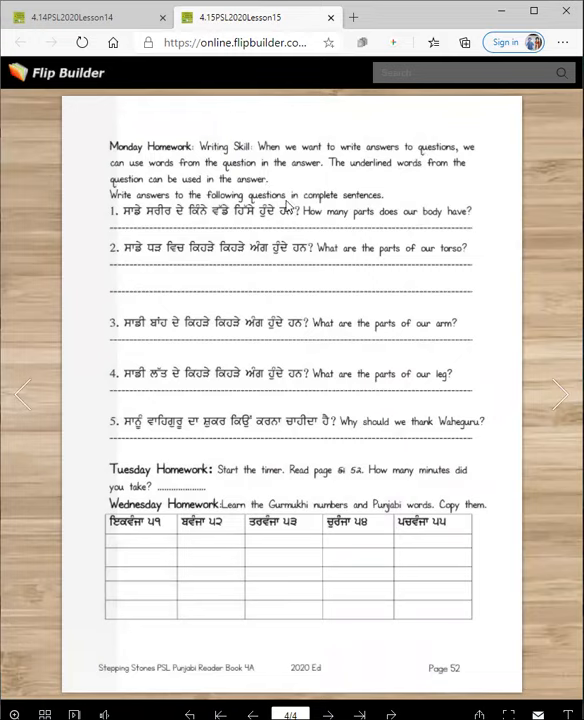
pyautogui.moveTo(375, 250)
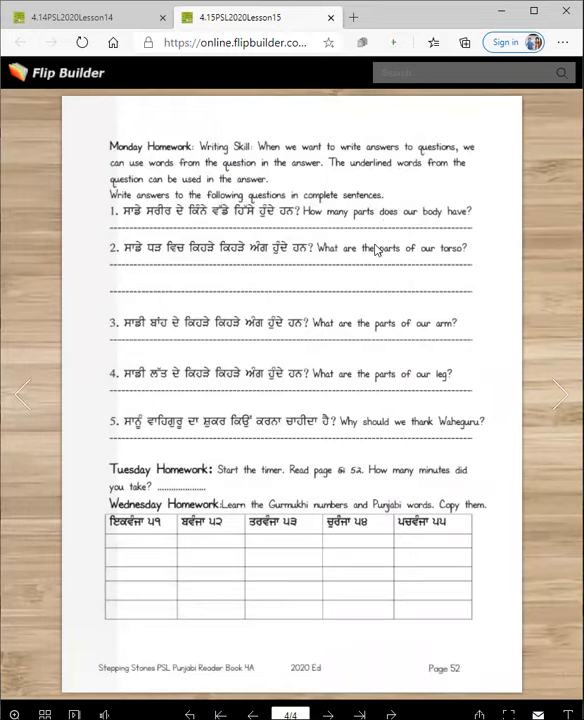
pyautogui.moveTo(249, 326)
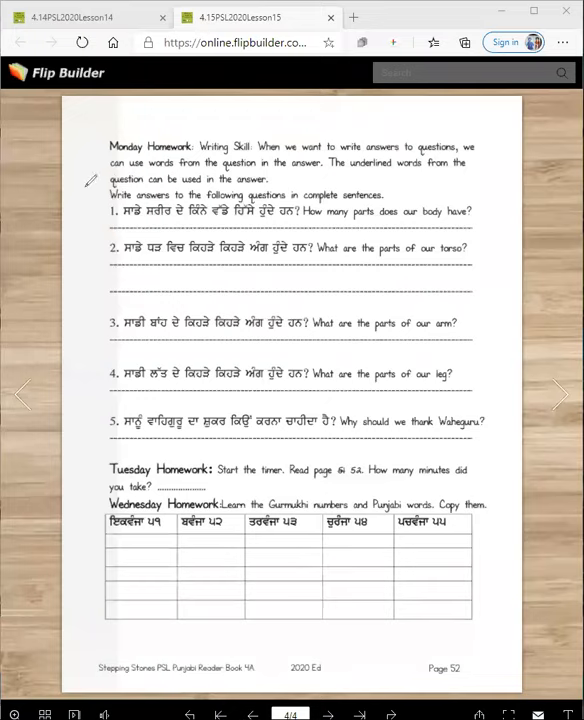
pyautogui.moveTo(240, 215)
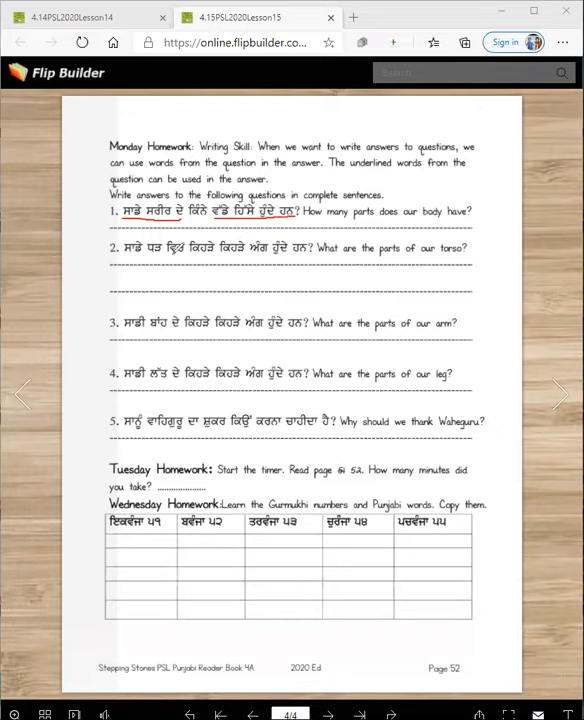
pyautogui.moveTo(300, 243)
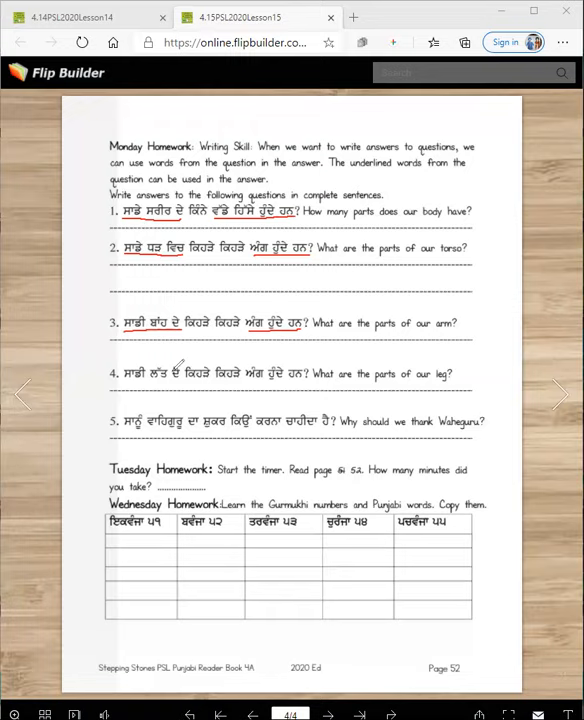
pyautogui.moveTo(295, 372)
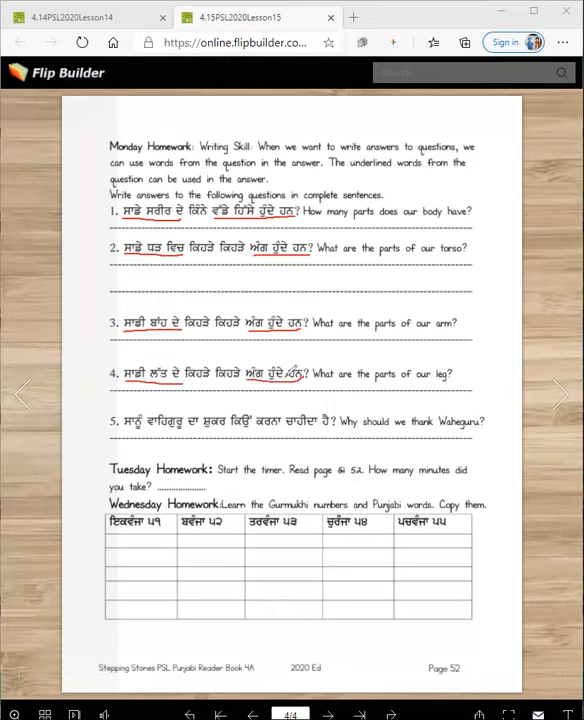
pyautogui.moveTo(196, 424)
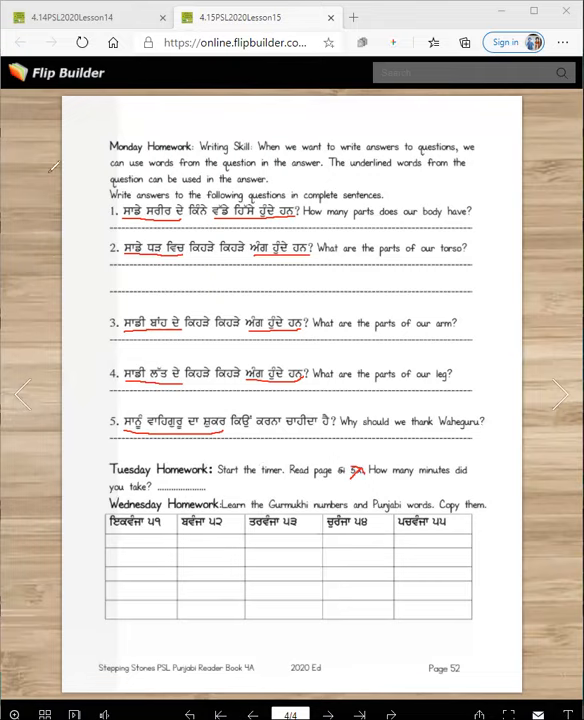
# Step: Flip back to the annotated page 3 essay, then forward to the homework page
pyautogui.click(22, 393)
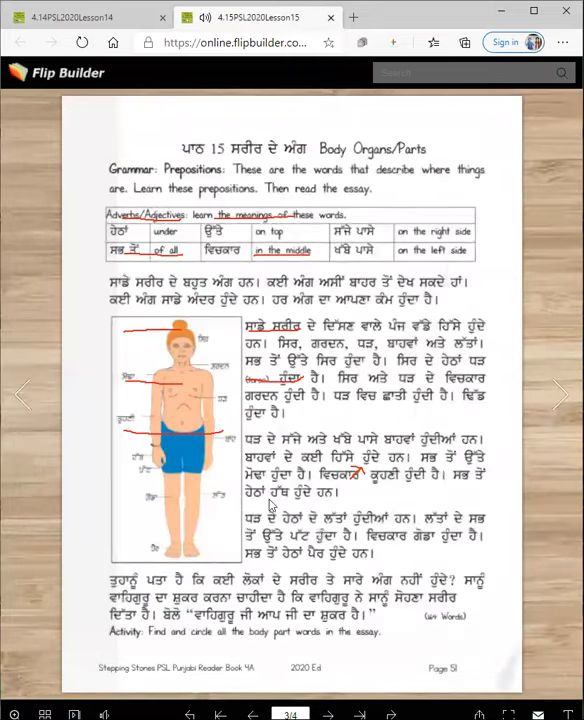
pyautogui.click(560, 394)
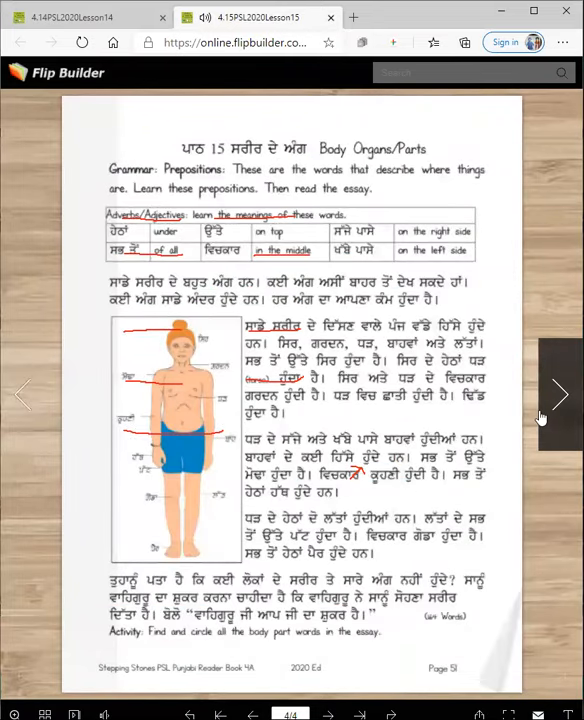
pyautogui.click(560, 393)
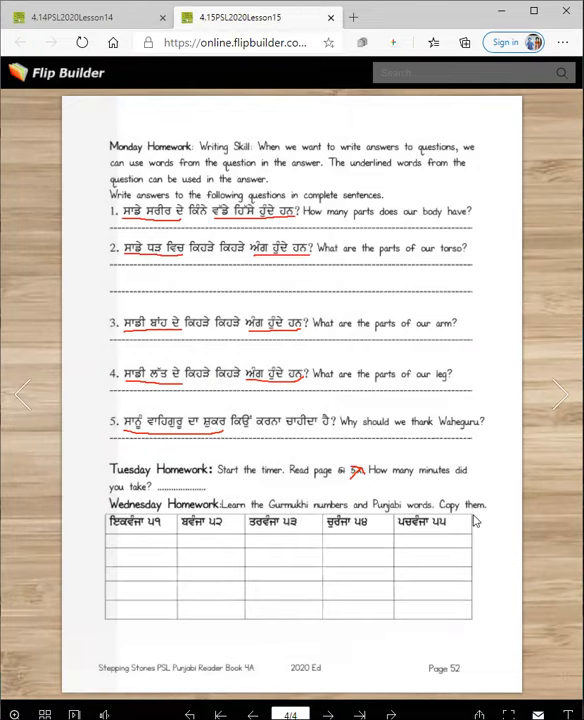
pyautogui.moveTo(161, 531)
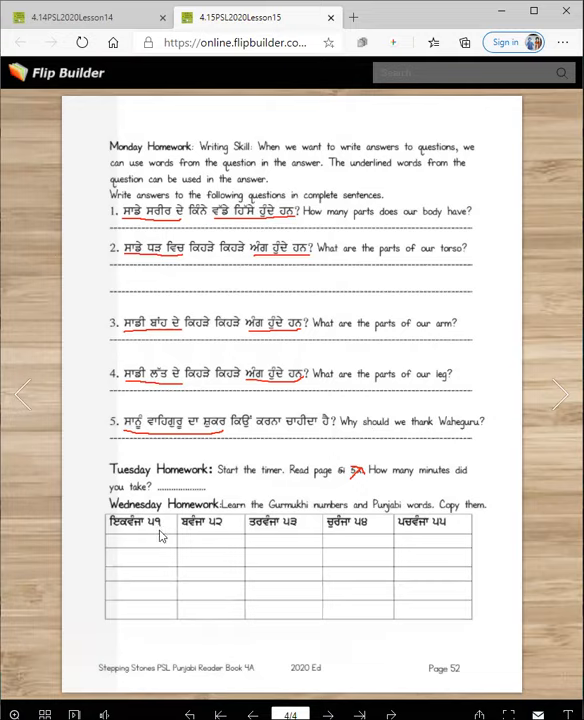
pyautogui.moveTo(203, 531)
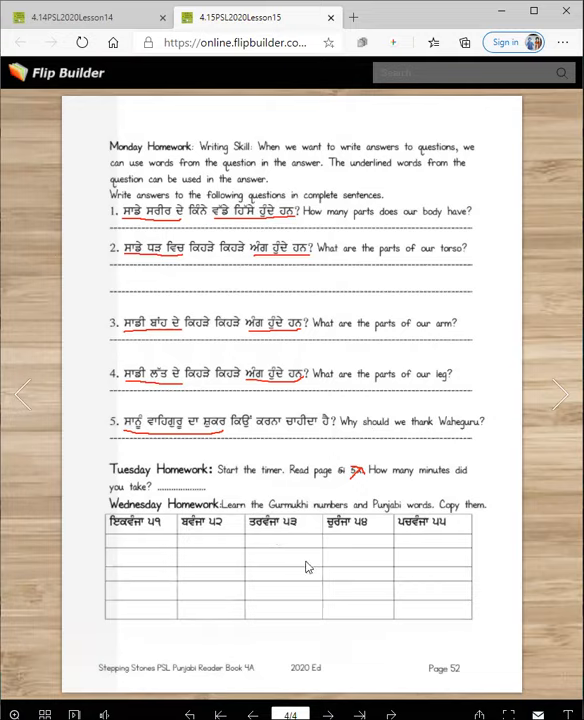
pyautogui.moveTo(411, 629)
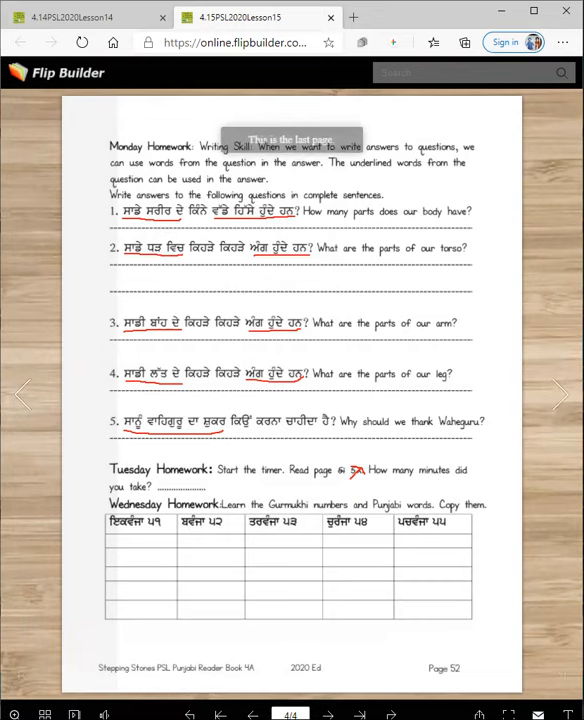
# Step: Flip from the homework page back to the Lesson 15 cover, page 1 of 4
pyautogui.click(22, 393)
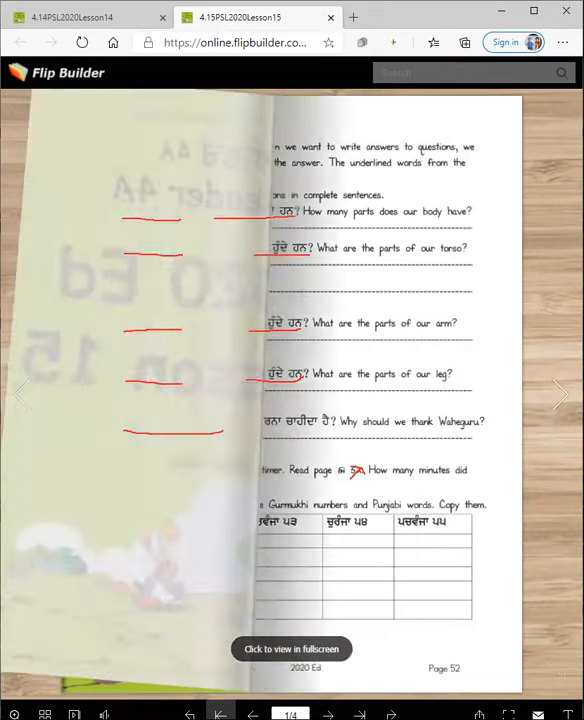